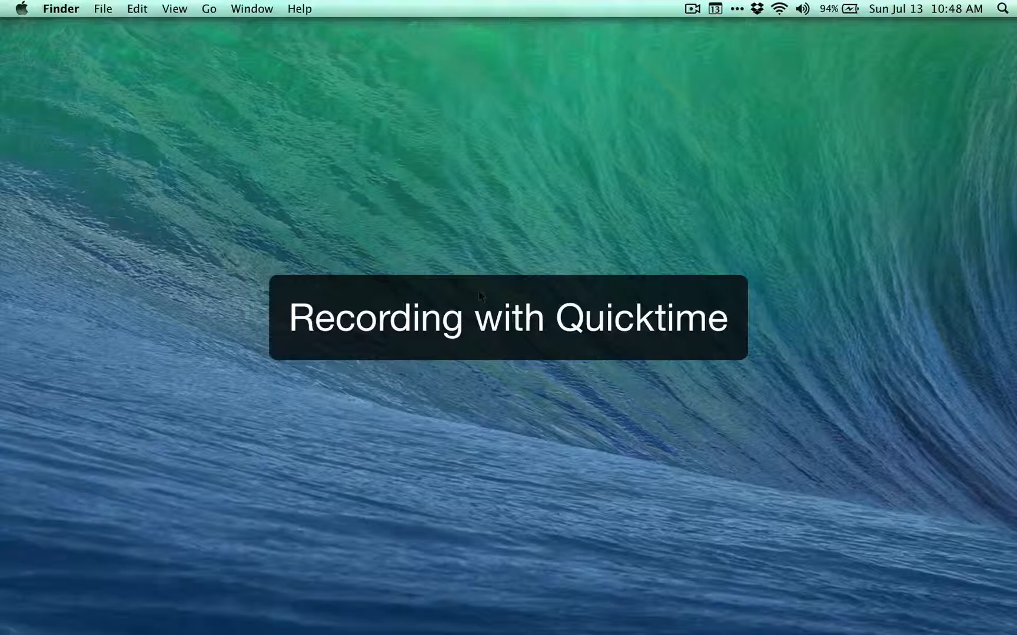
Launch QuickTime Player from a Spotlight search for 'quick'
click(1002, 8)
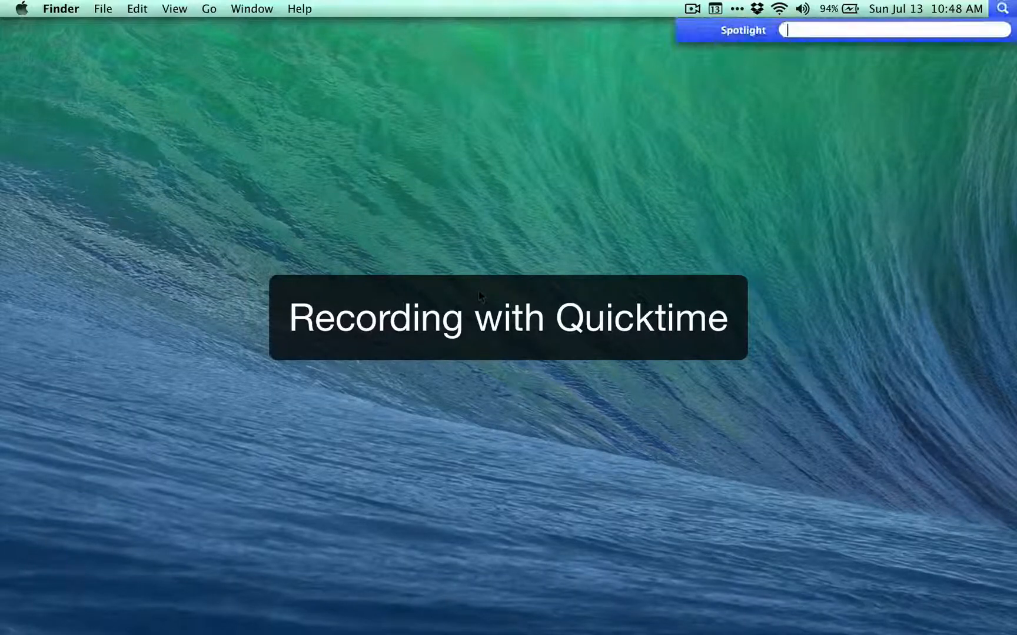
text(quick)
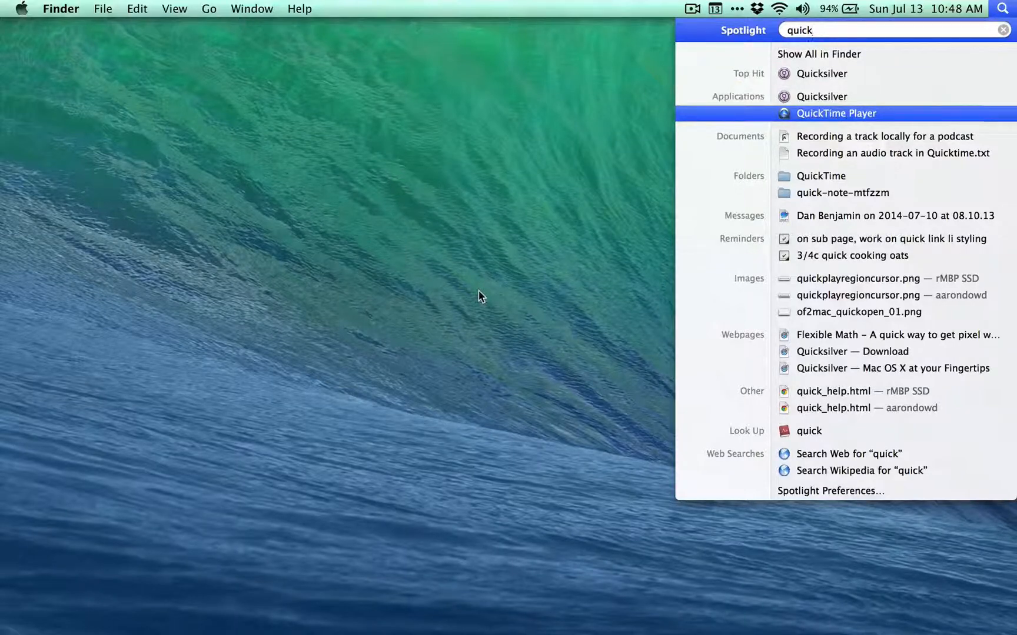
click(835, 113)
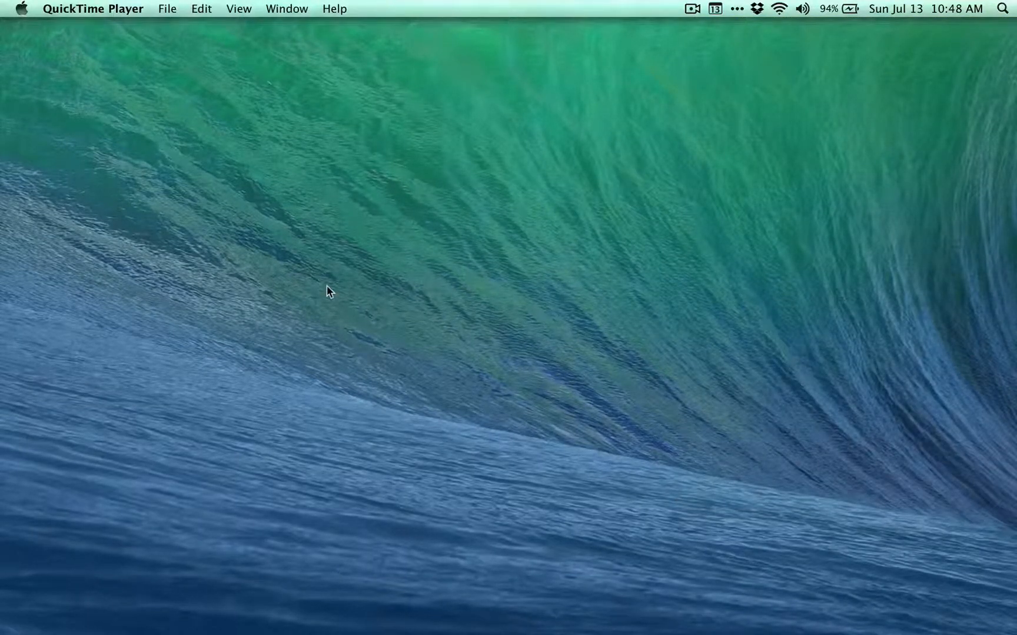
mouse_move(175, 10)
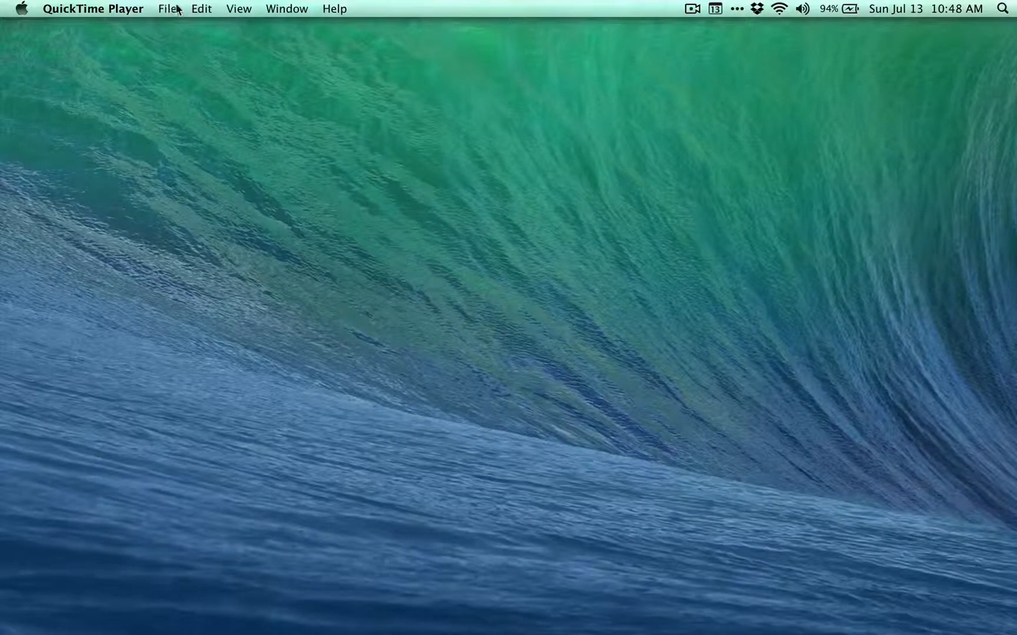
Start a new audio recording set to the Scarlett 2i2 USB microphone at Maximum quality
click(167, 8)
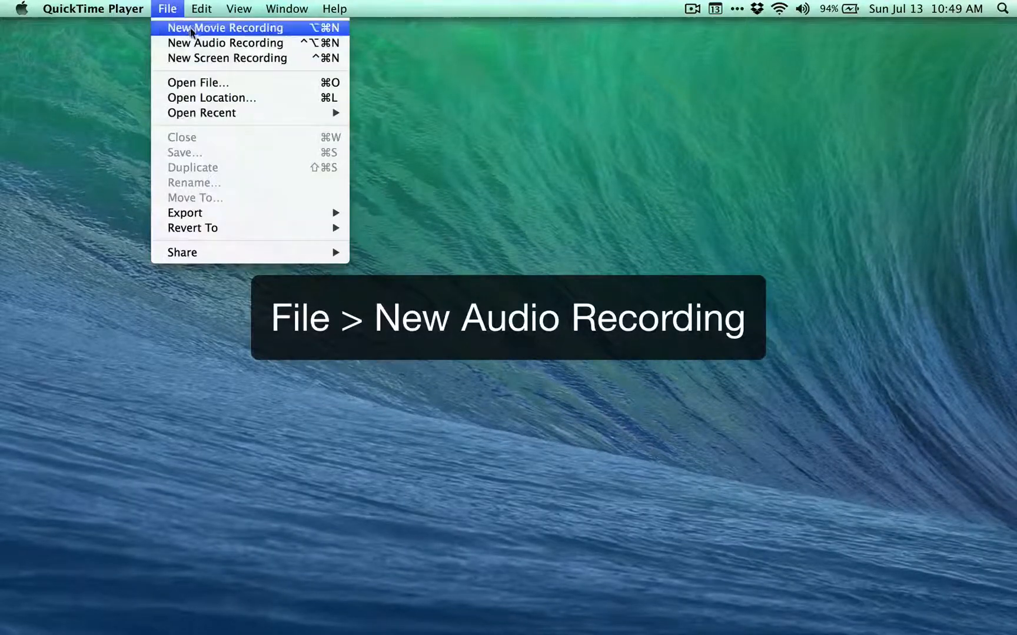
click(224, 43)
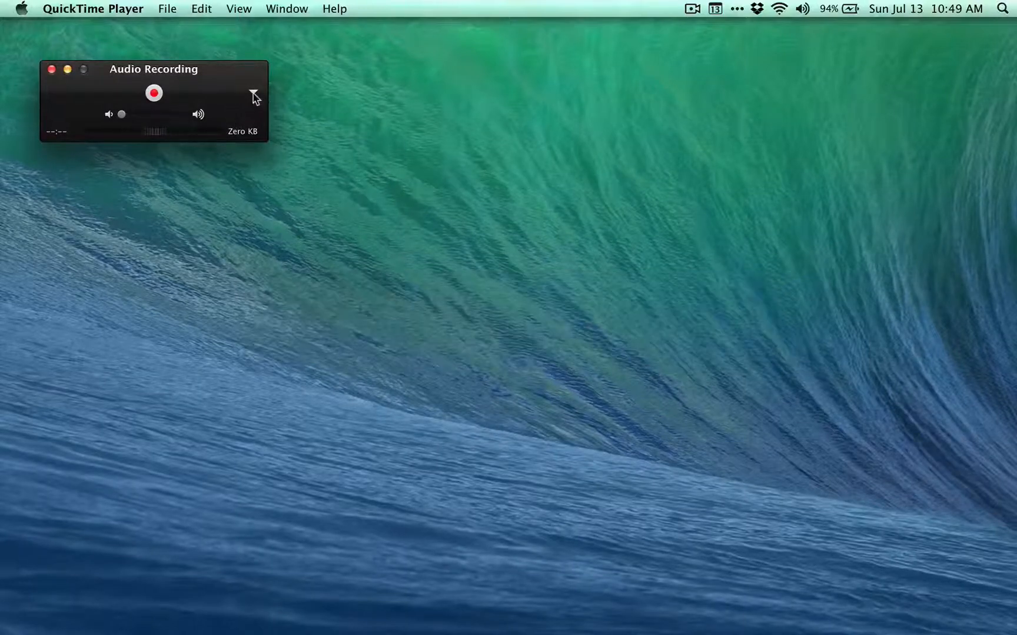
click(253, 92)
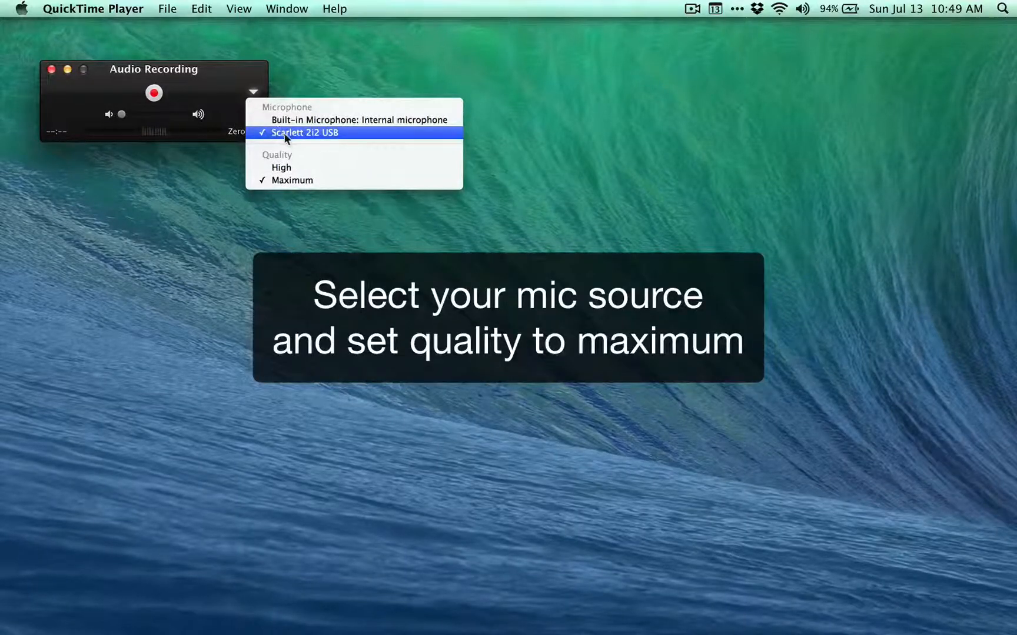
mouse_move(292, 180)
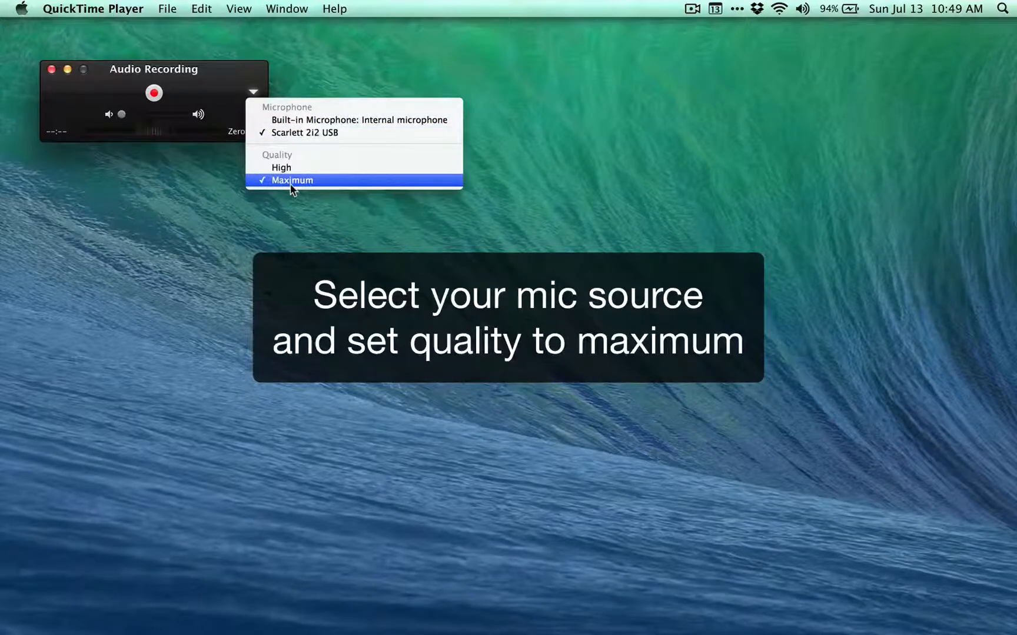
mouse_move(311, 131)
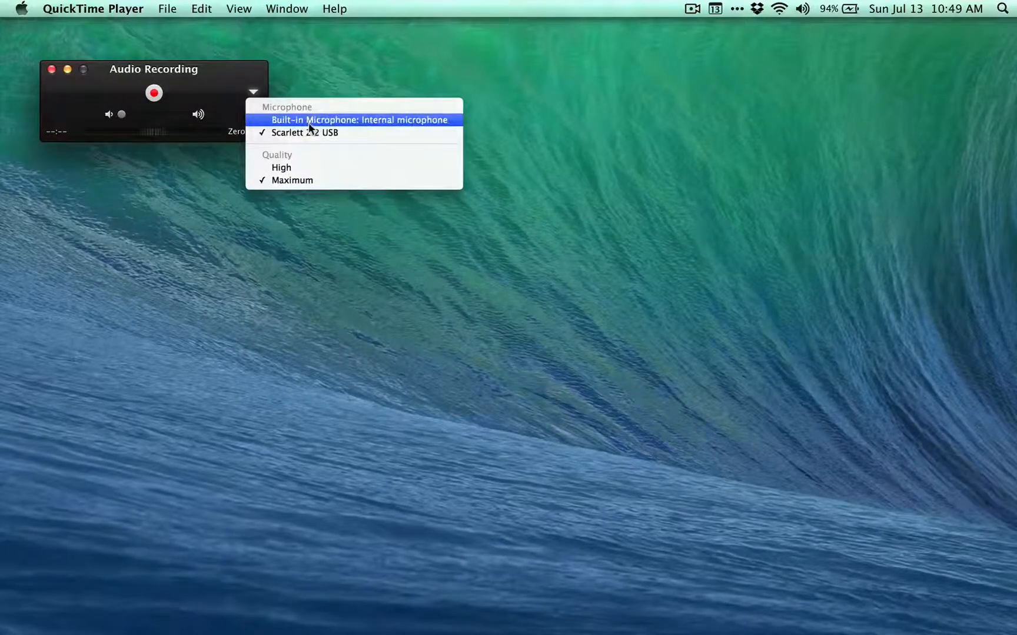
mouse_move(309, 180)
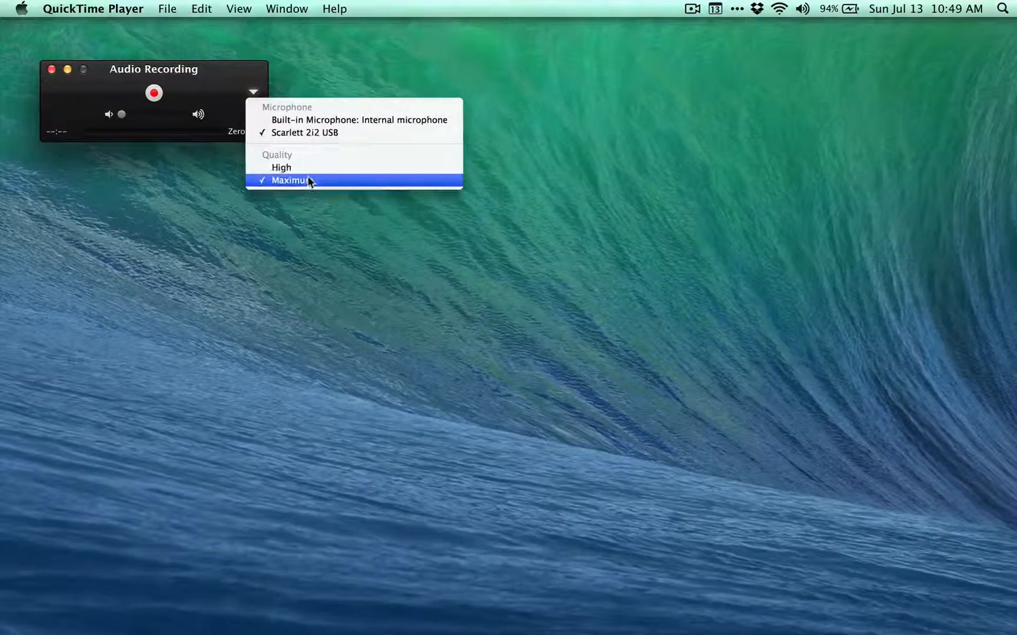
click(293, 180)
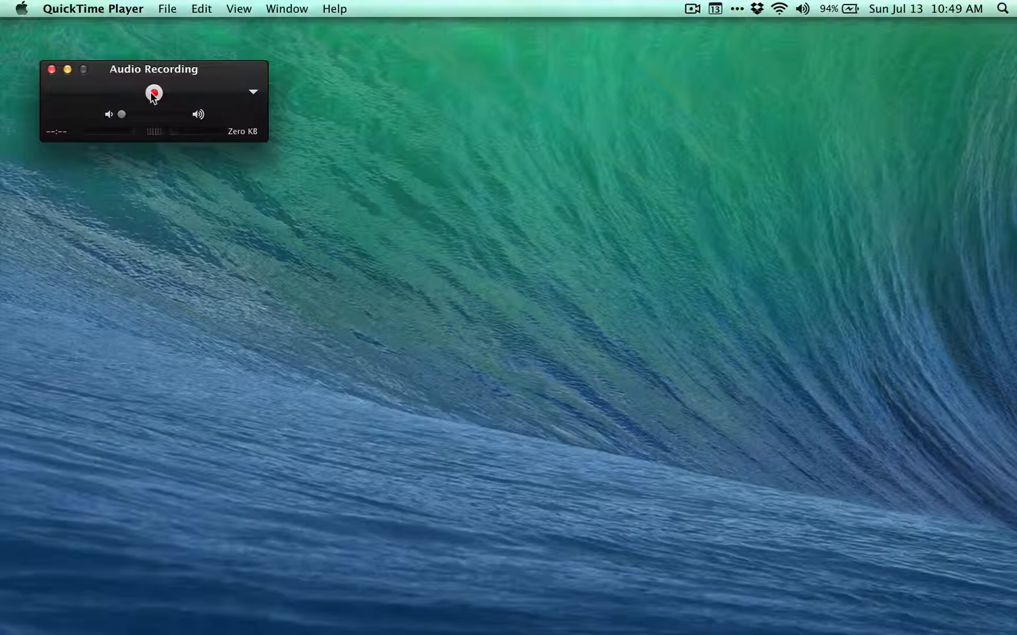
Record a roughly six-second voice clip
click(154, 92)
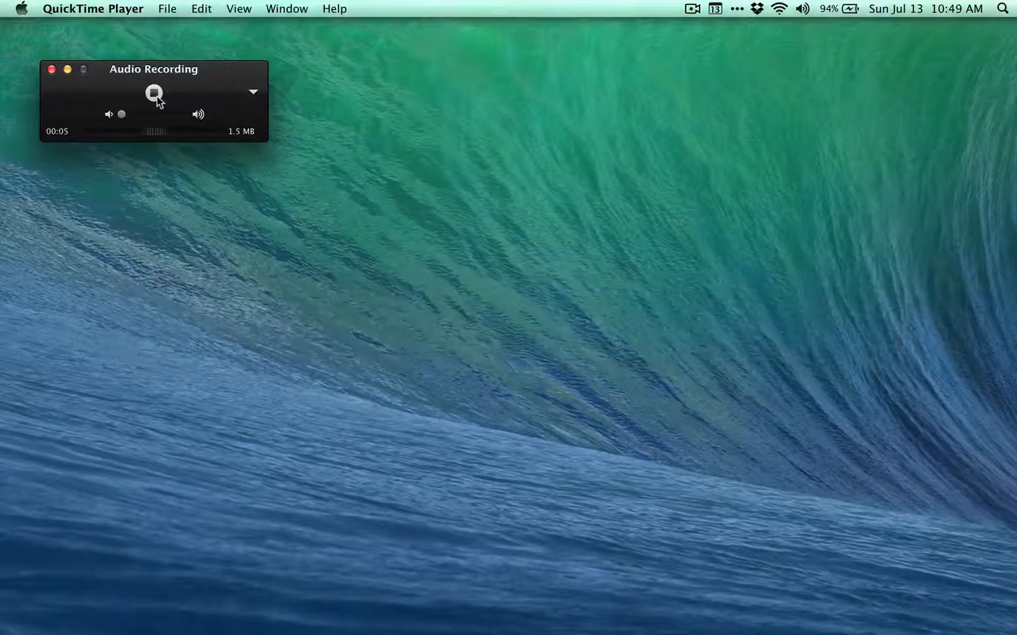
click(155, 93)
text(aaron)
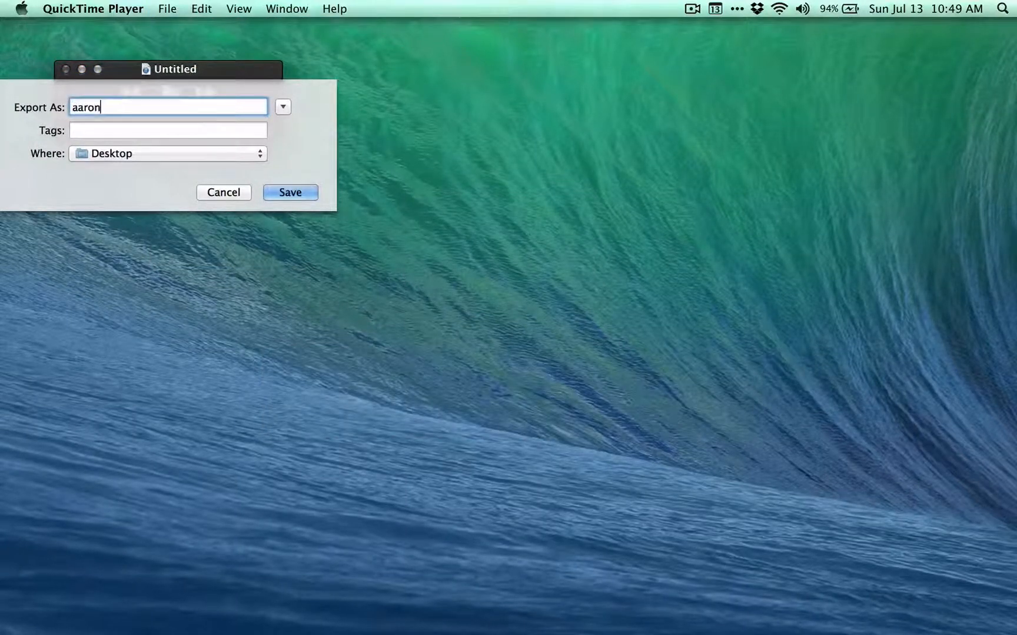
Save the clip to the Desktop as aaron-1 and close the untitled recording window
text(-1)
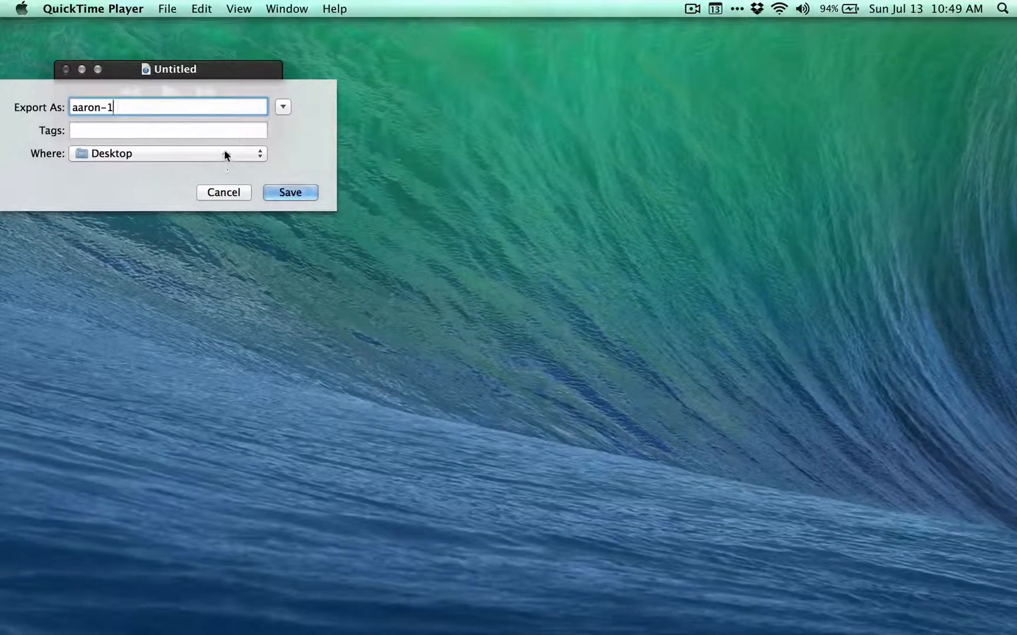
click(289, 192)
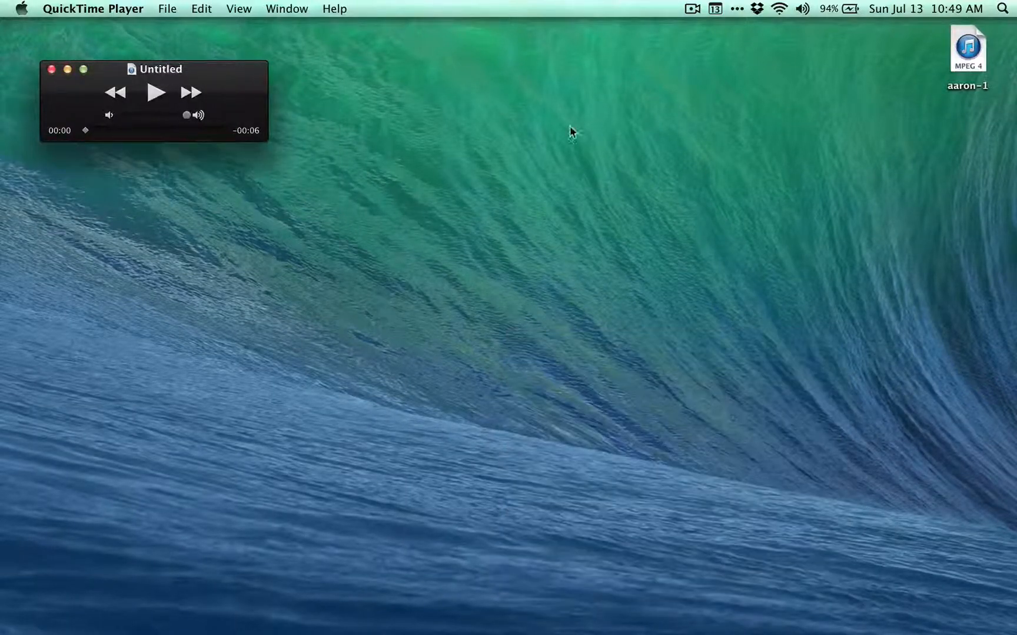
click(965, 71)
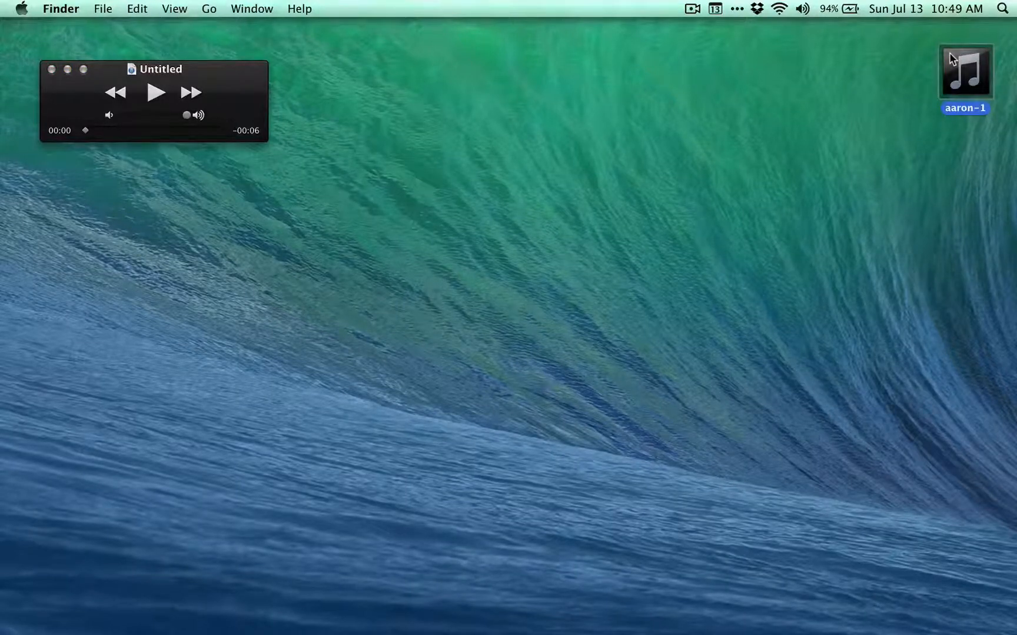
mouse_move(55, 92)
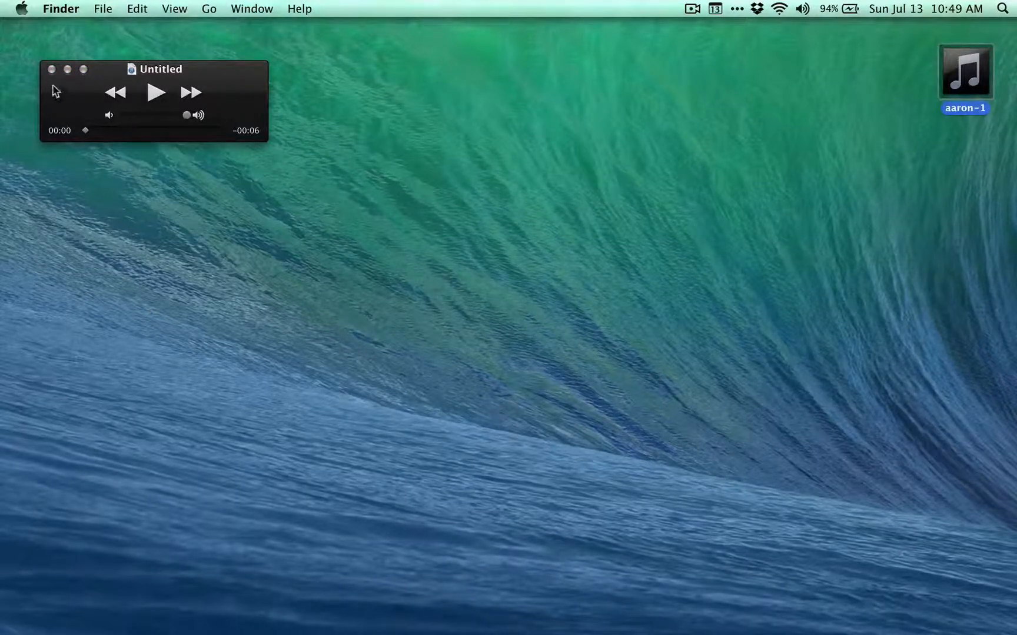
click(51, 69)
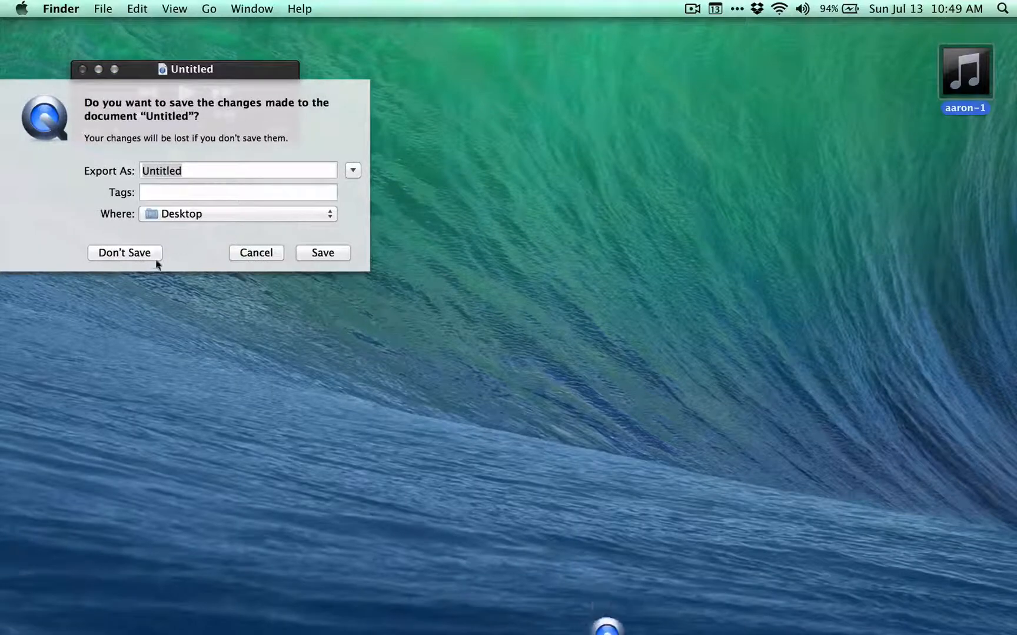
Discard the unsaved QuickTime copy and create a new empty Audacity project
click(123, 251)
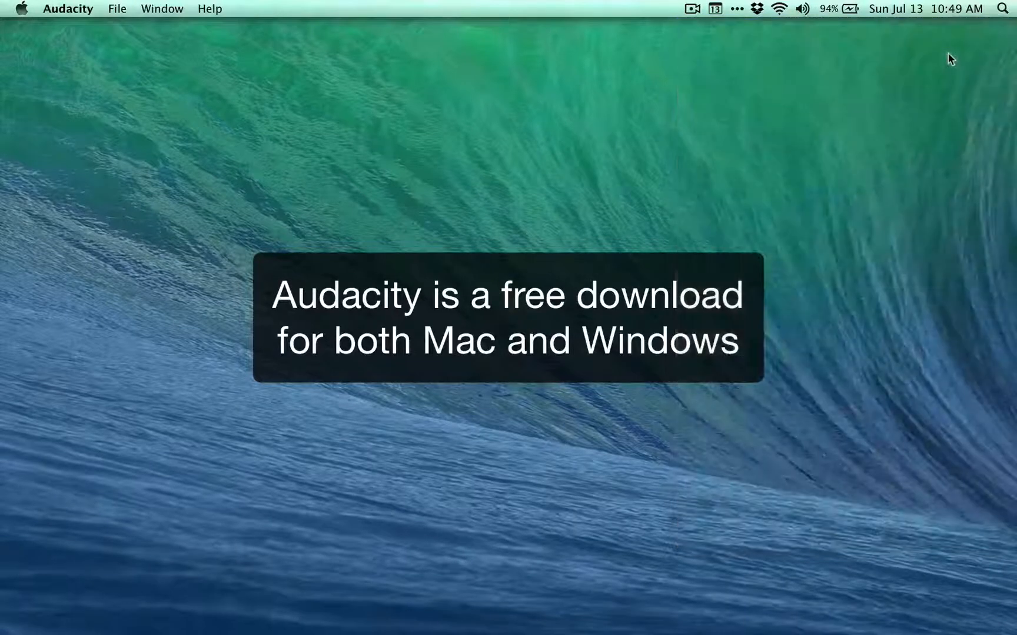
mouse_move(606, 179)
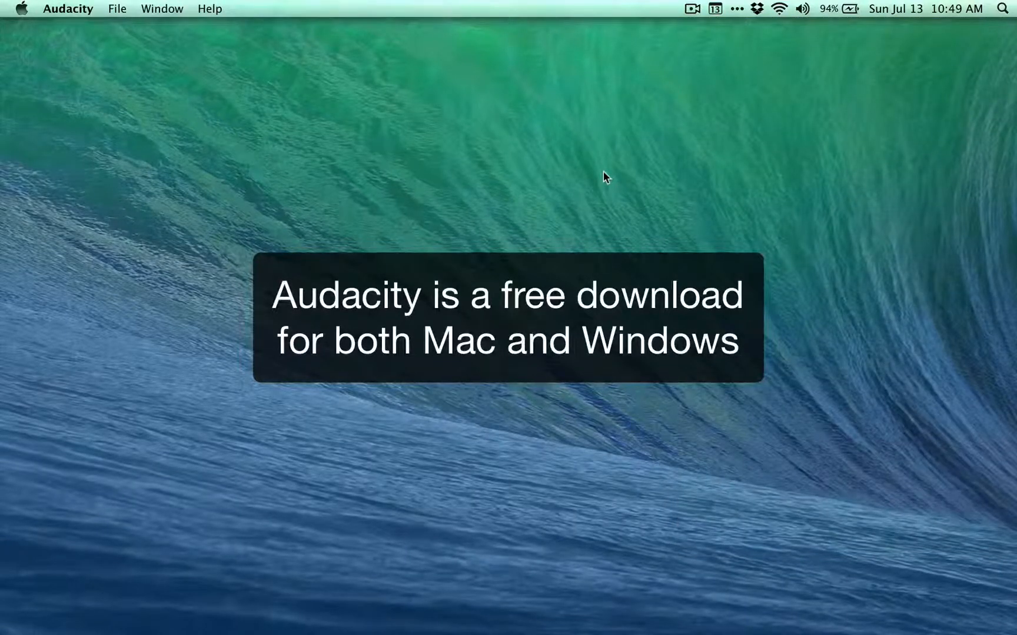
click(118, 9)
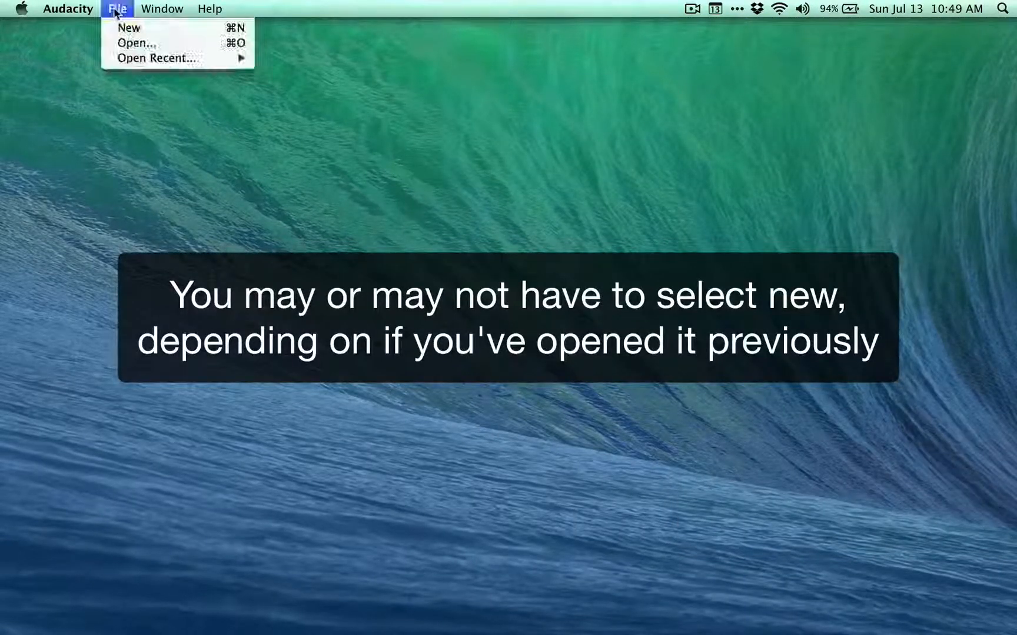
click(128, 27)
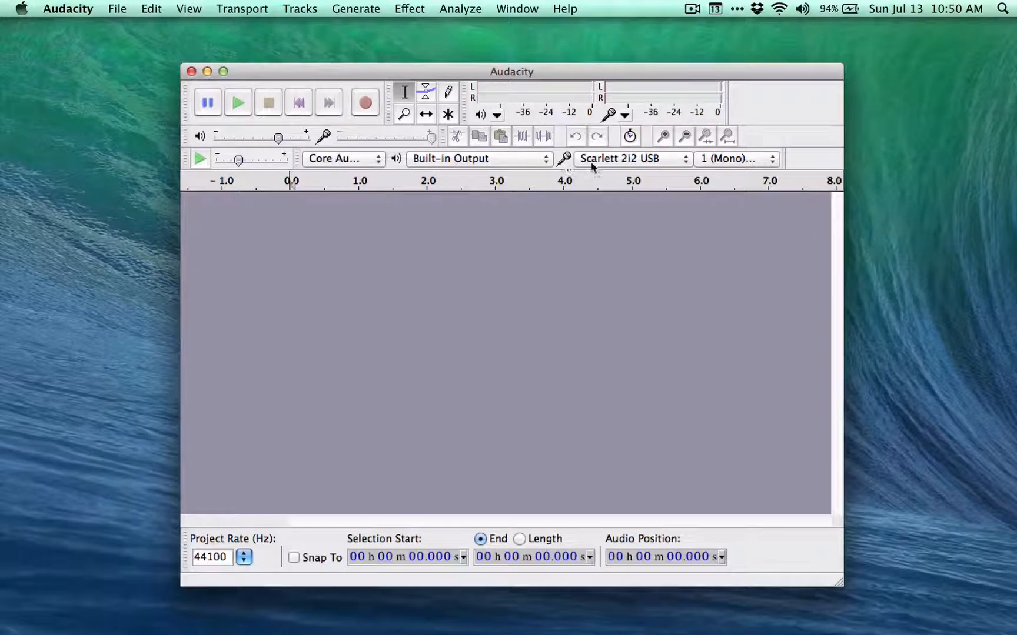
mouse_move(635, 168)
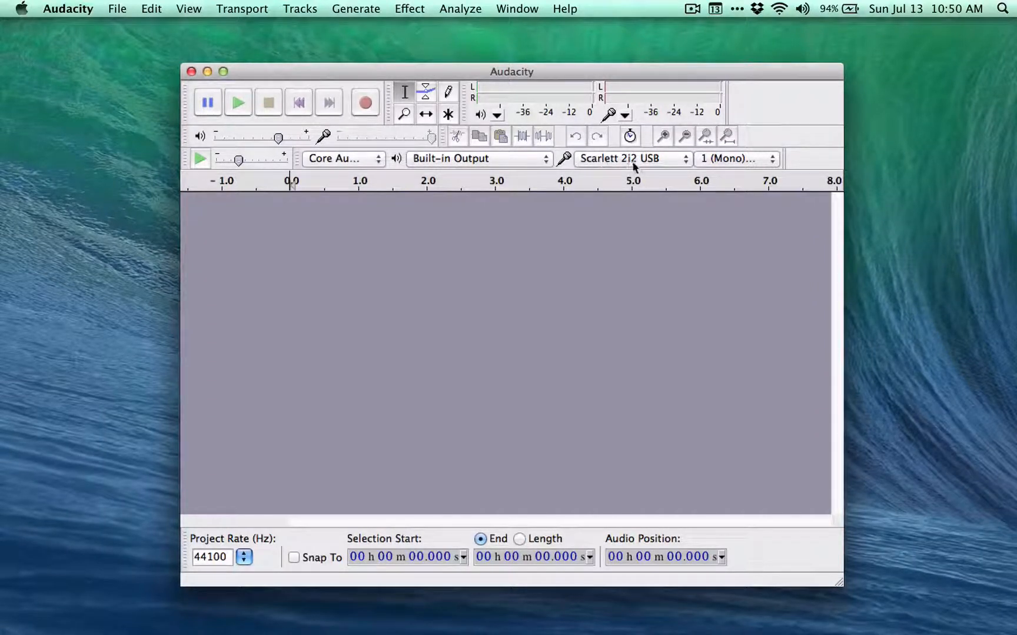
Set Audacity's input device to Scarlett 2i2 USB with 1 (Mono) input channel
click(629, 157)
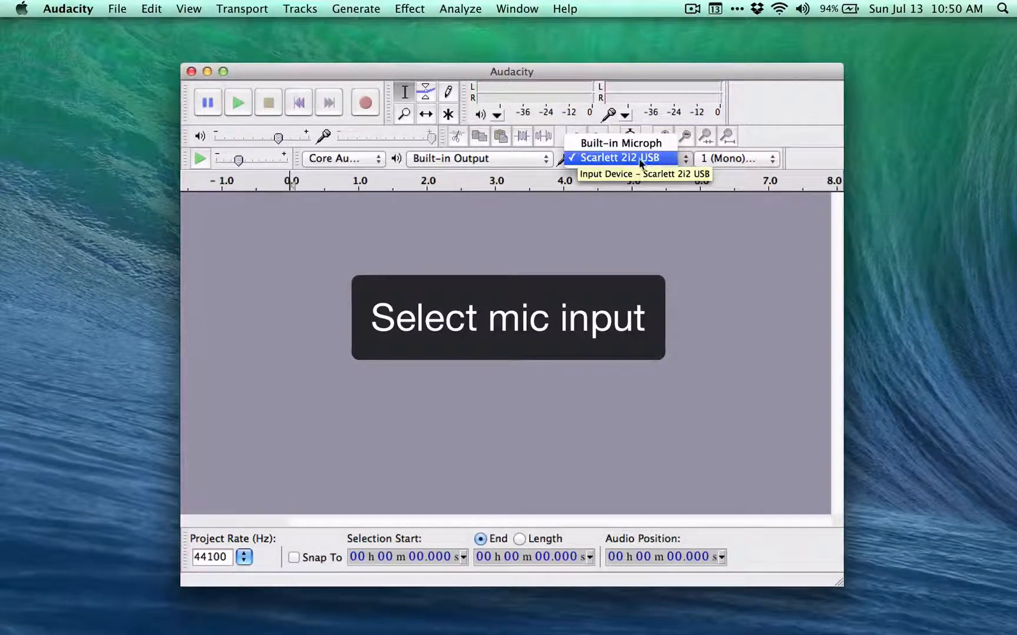
click(619, 157)
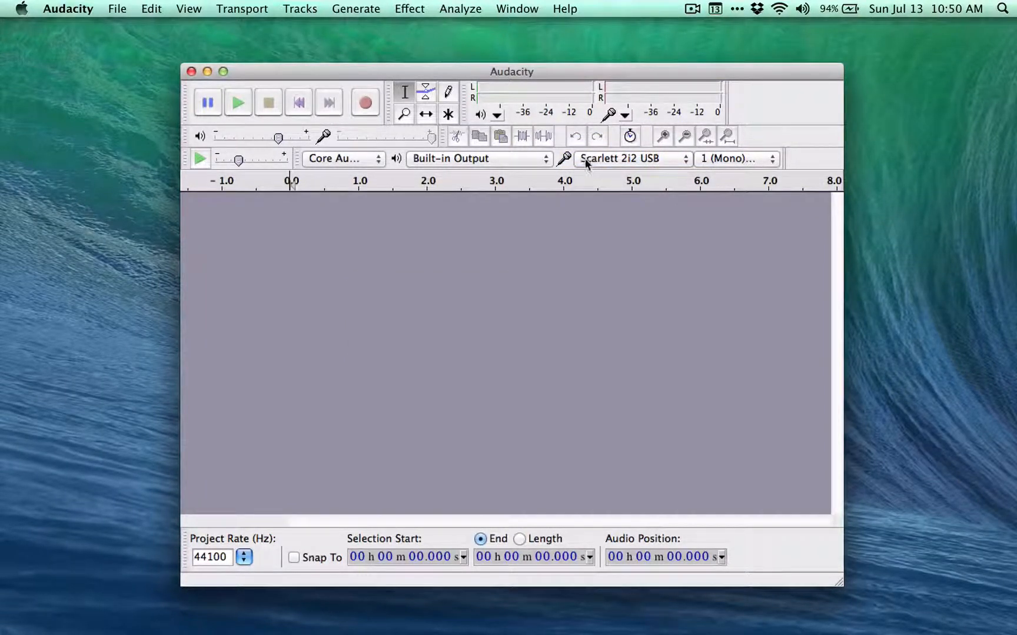
mouse_move(608, 170)
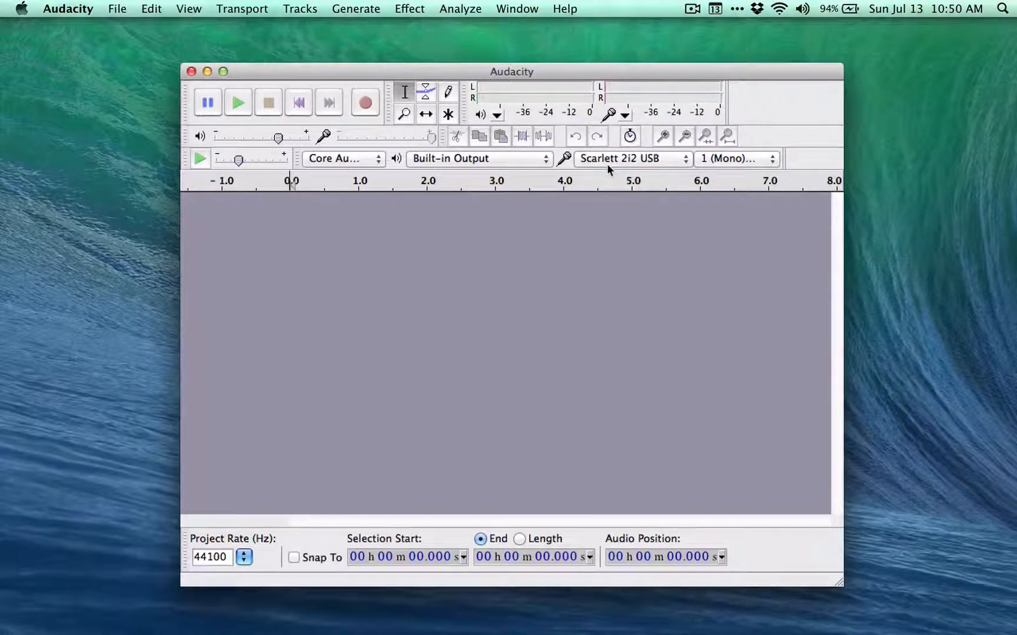
mouse_move(689, 168)
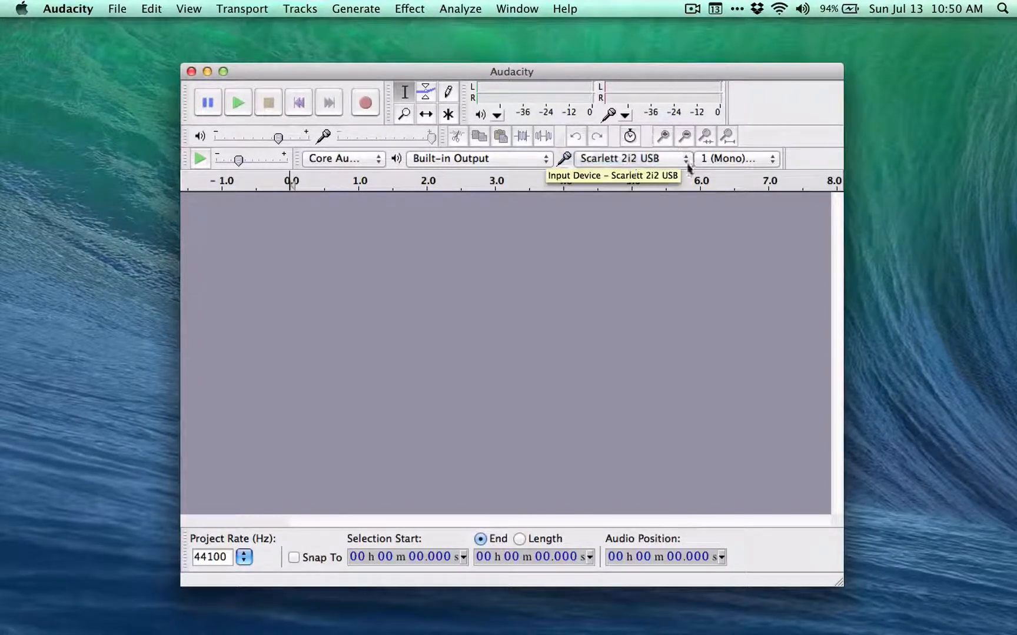
click(735, 158)
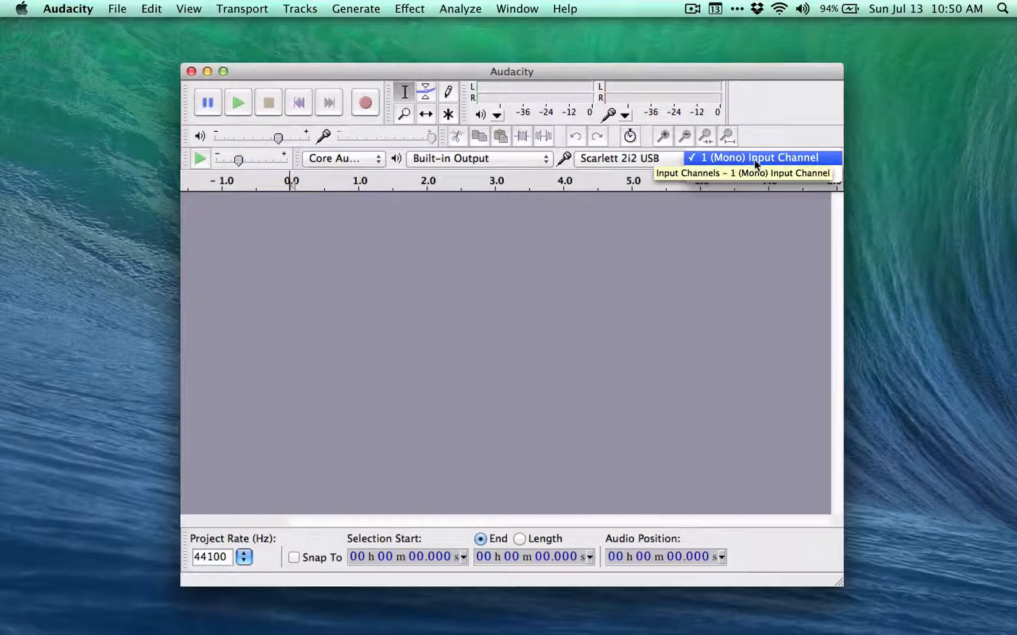
click(755, 158)
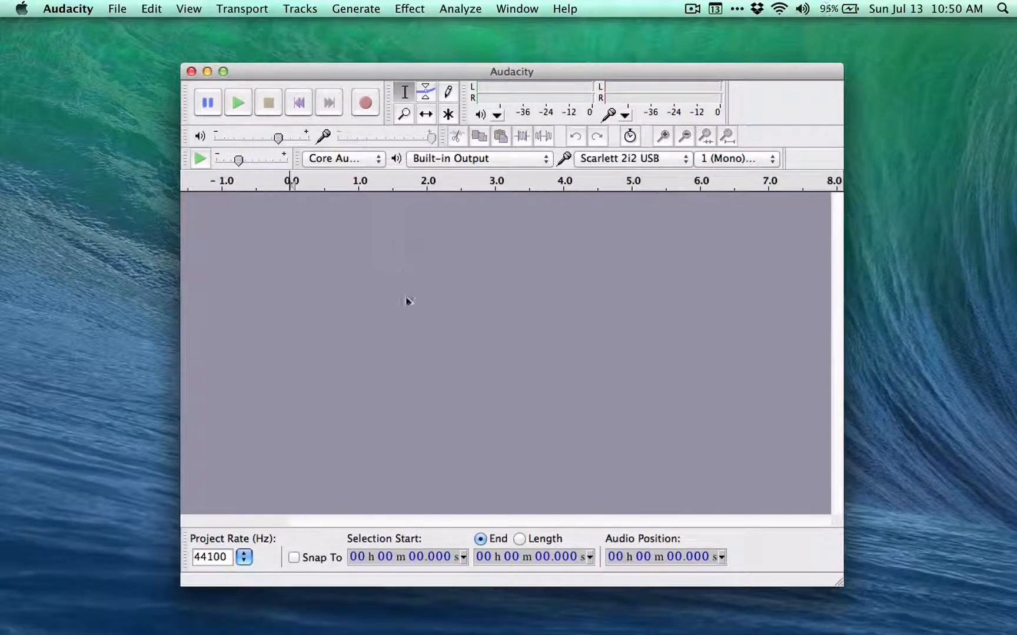
mouse_move(365, 103)
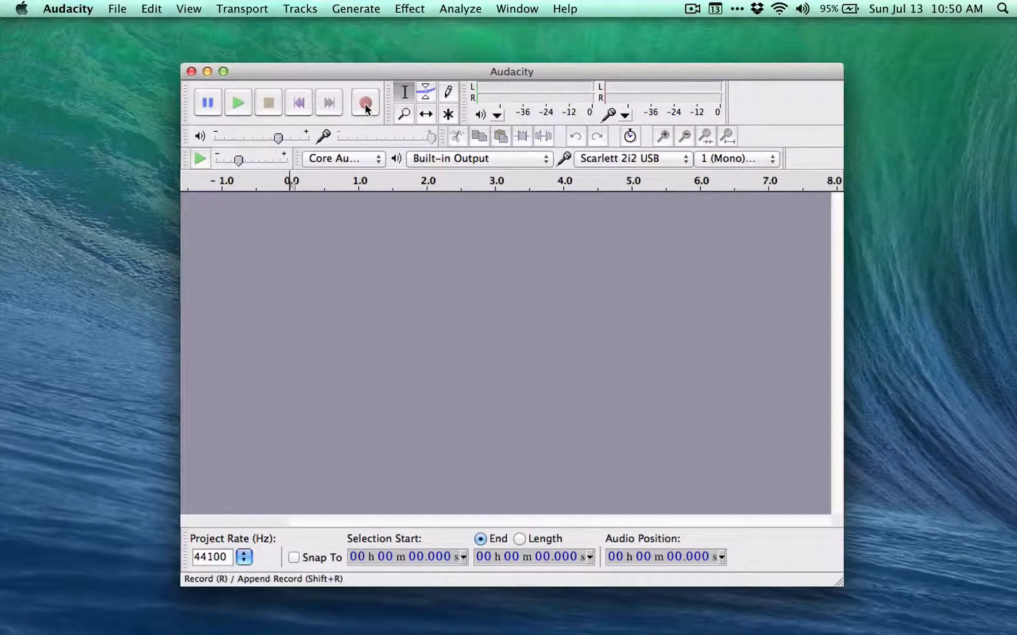
mouse_move(365, 102)
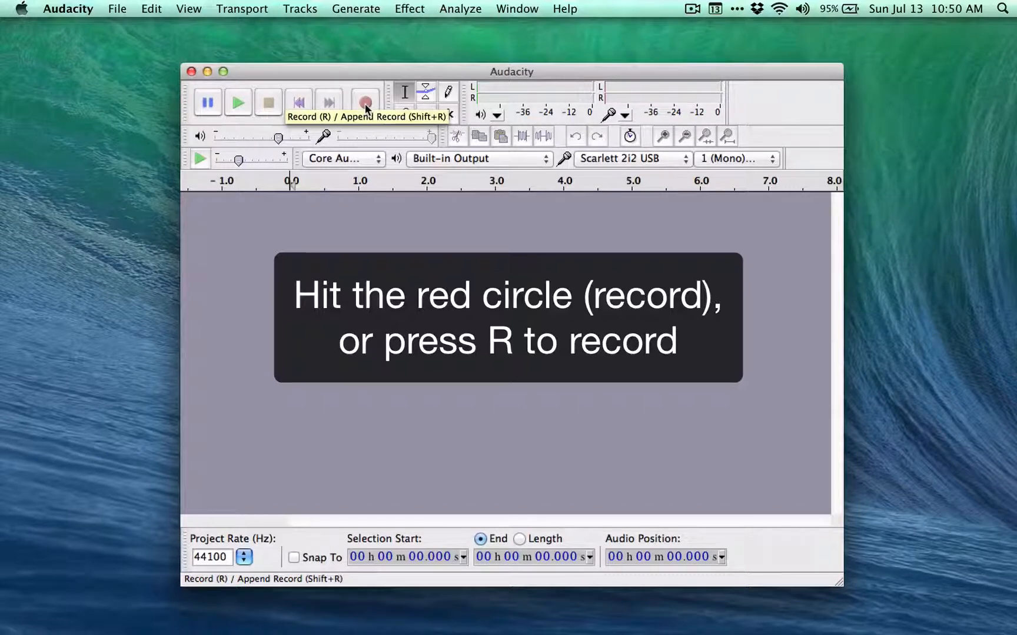
Record about ten seconds of speech onto a new mono track, stopping with Space
click(364, 102)
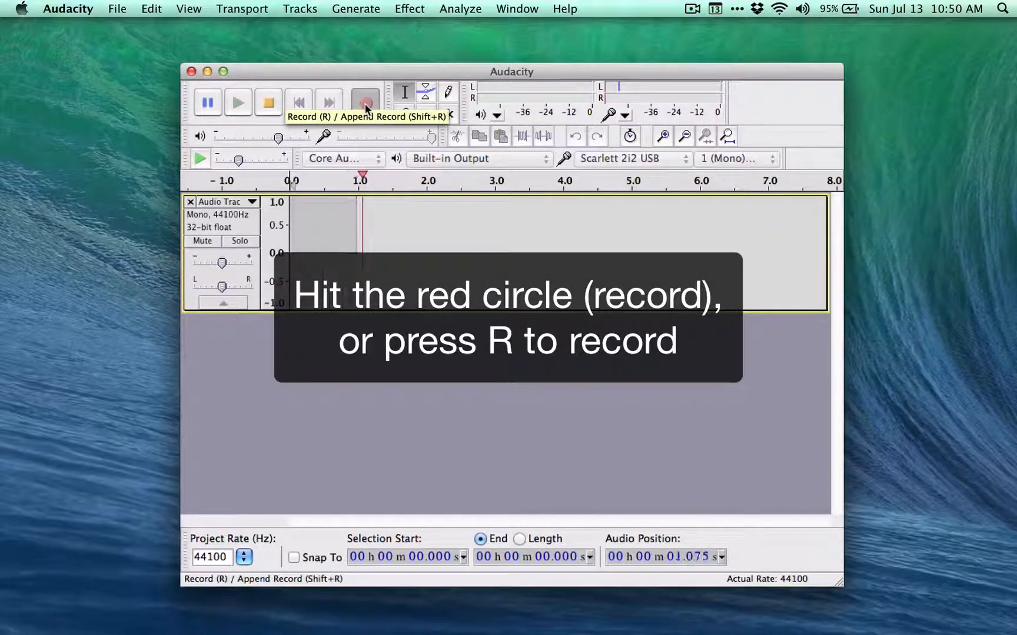
click(365, 102)
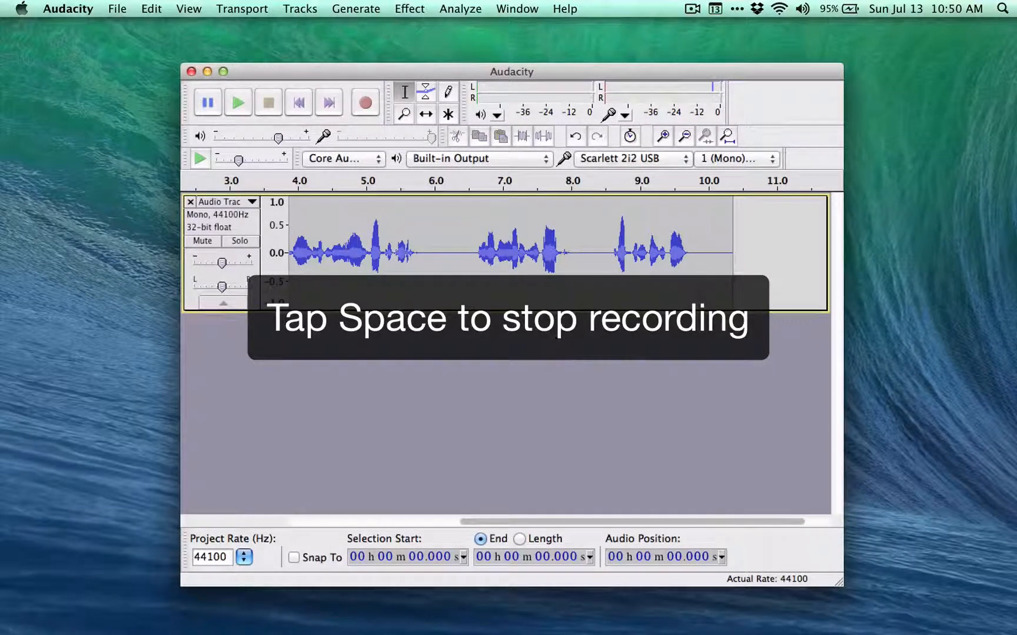
key(space)
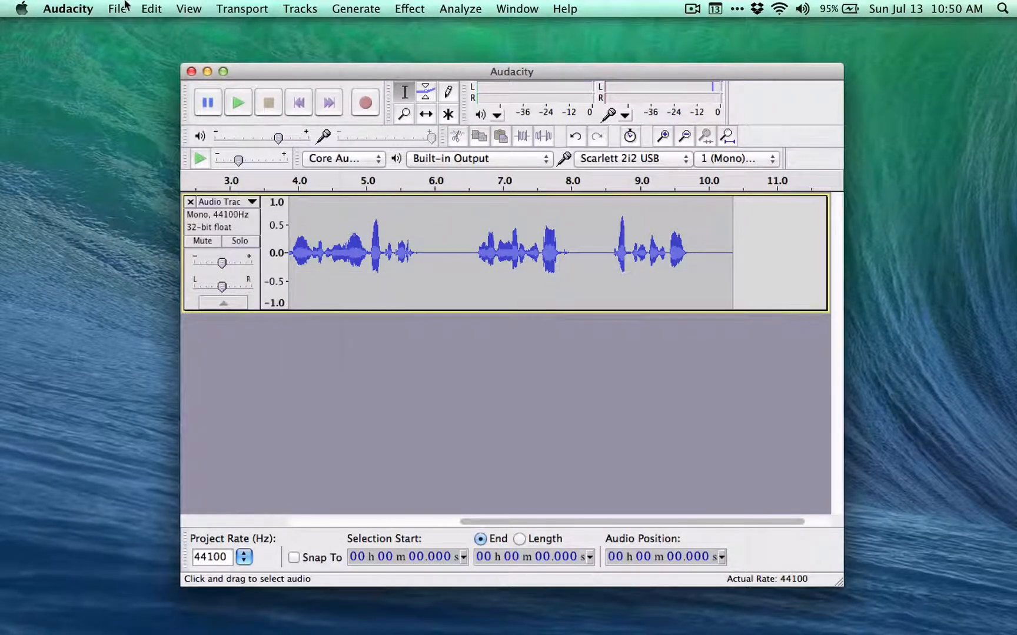
Export the recording to the Desktop as aaron-awesome.wav with empty metadata
click(116, 8)
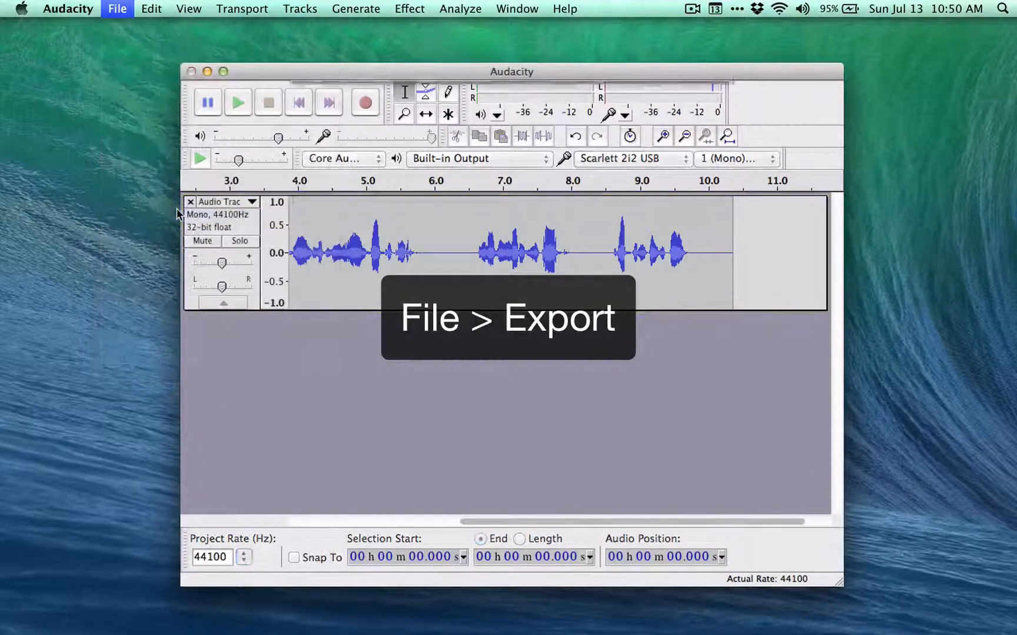
click(117, 8)
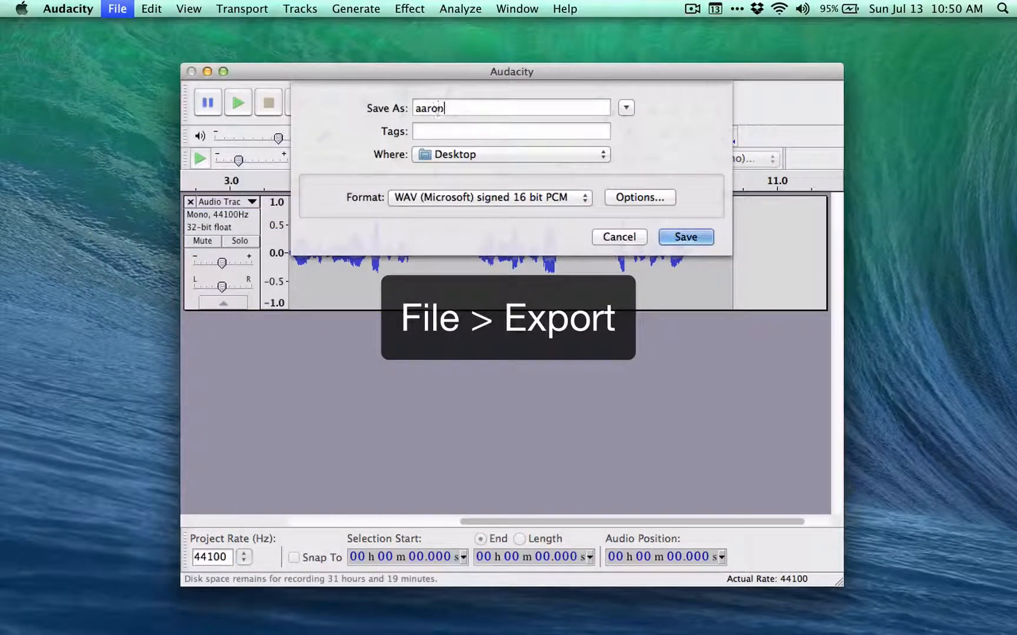
text(-awesome)
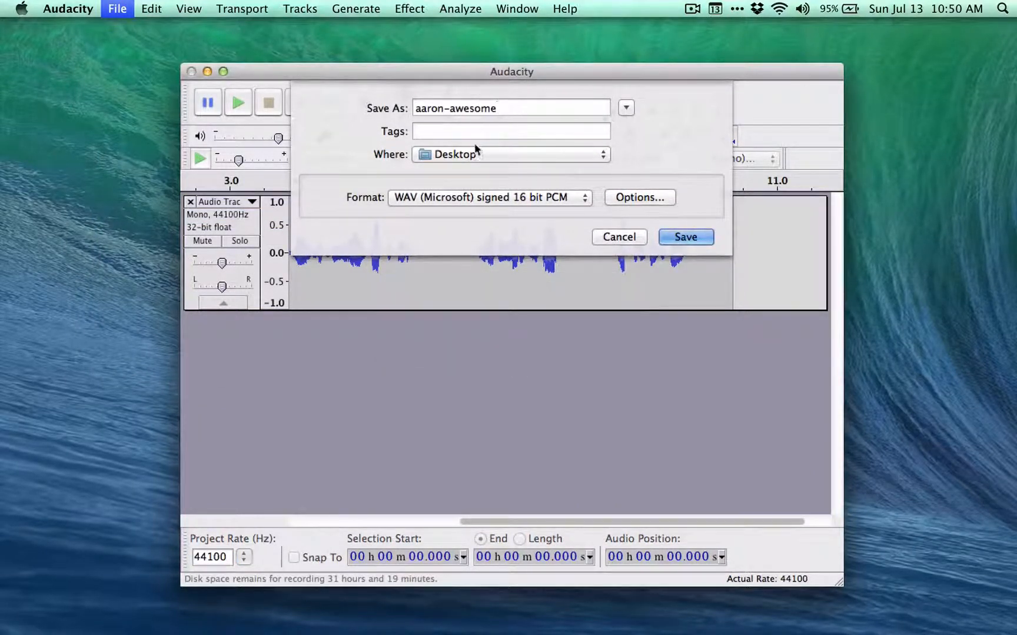
click(488, 198)
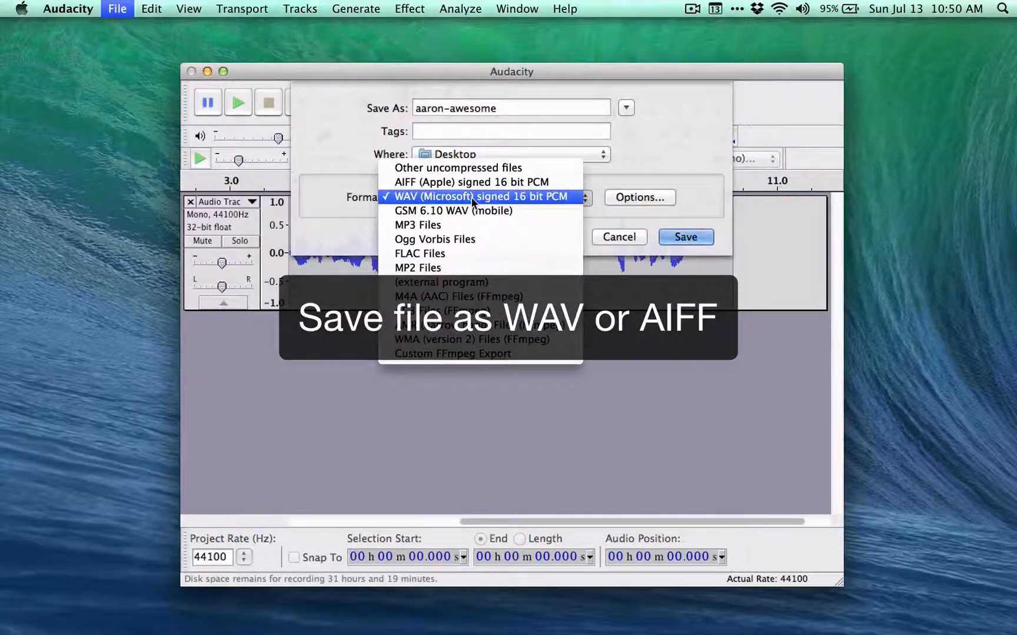
mouse_move(470, 183)
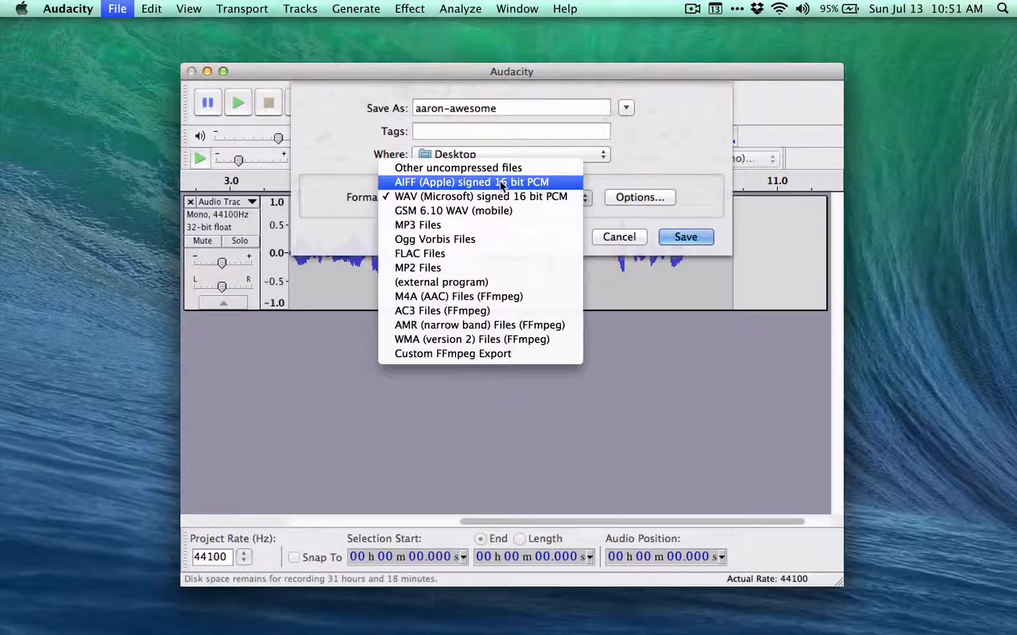
mouse_move(634, 178)
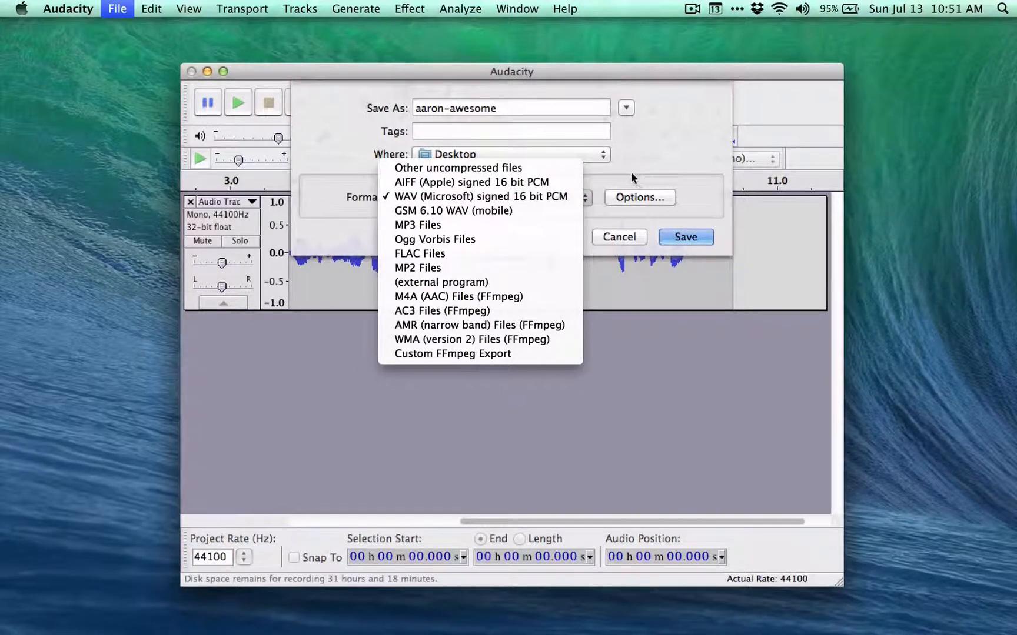
click(480, 197)
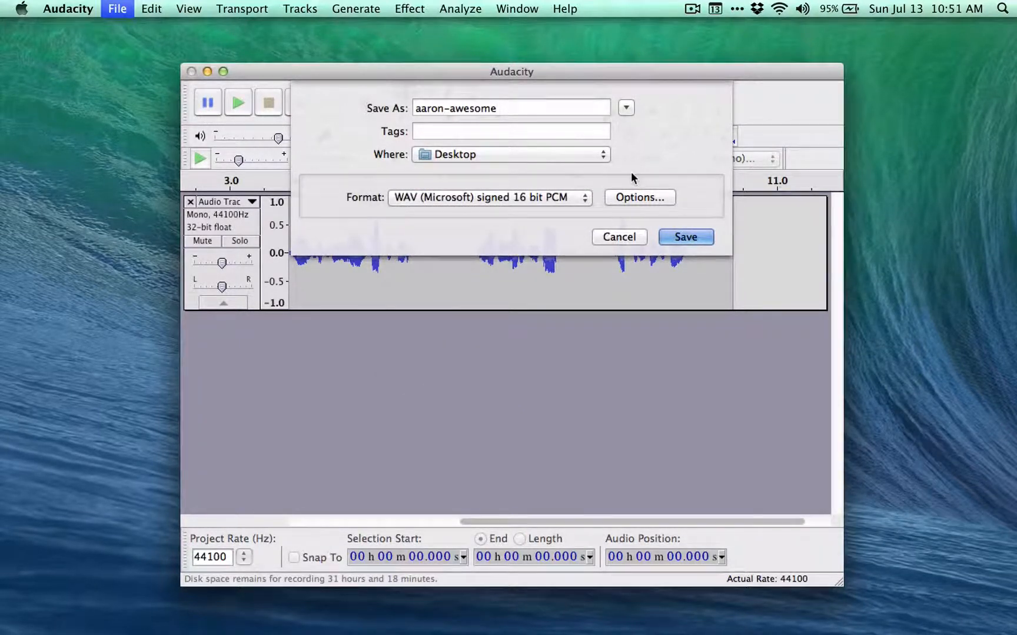
click(685, 236)
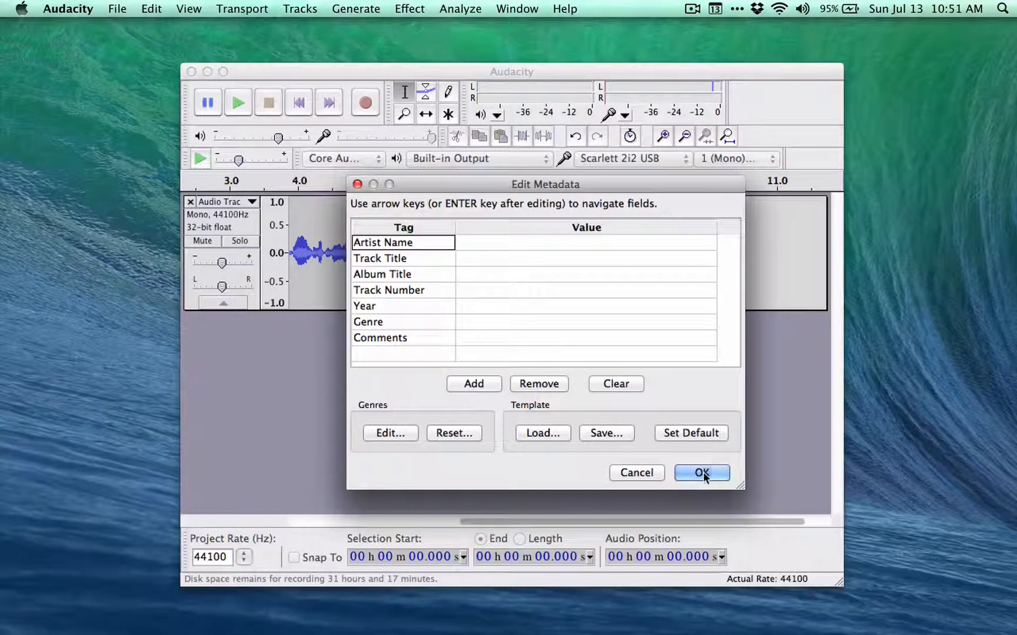
click(700, 473)
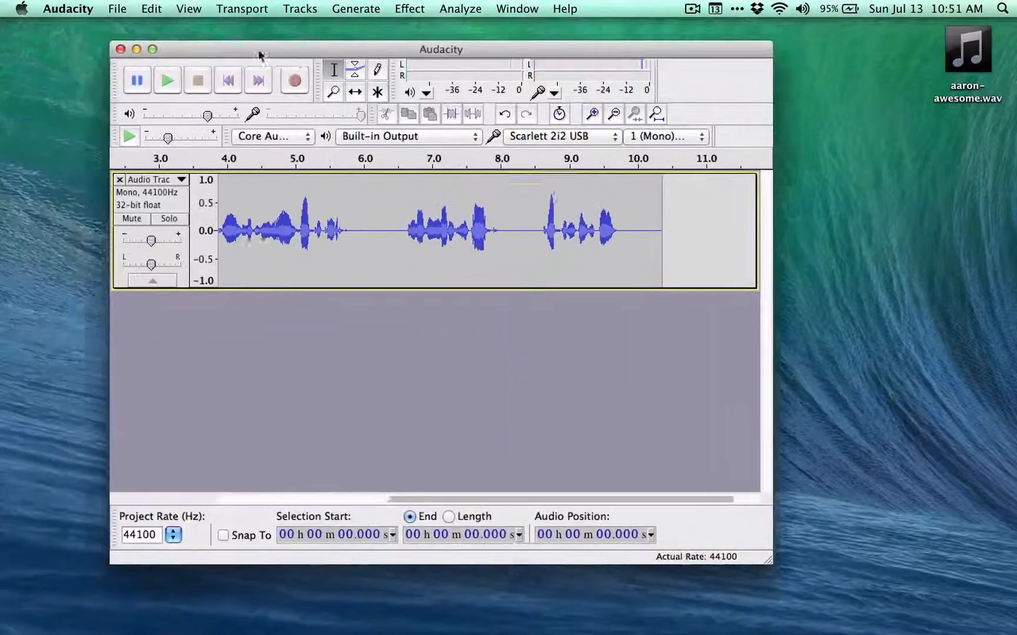
Close the Audacity project window without saving changes
click(120, 49)
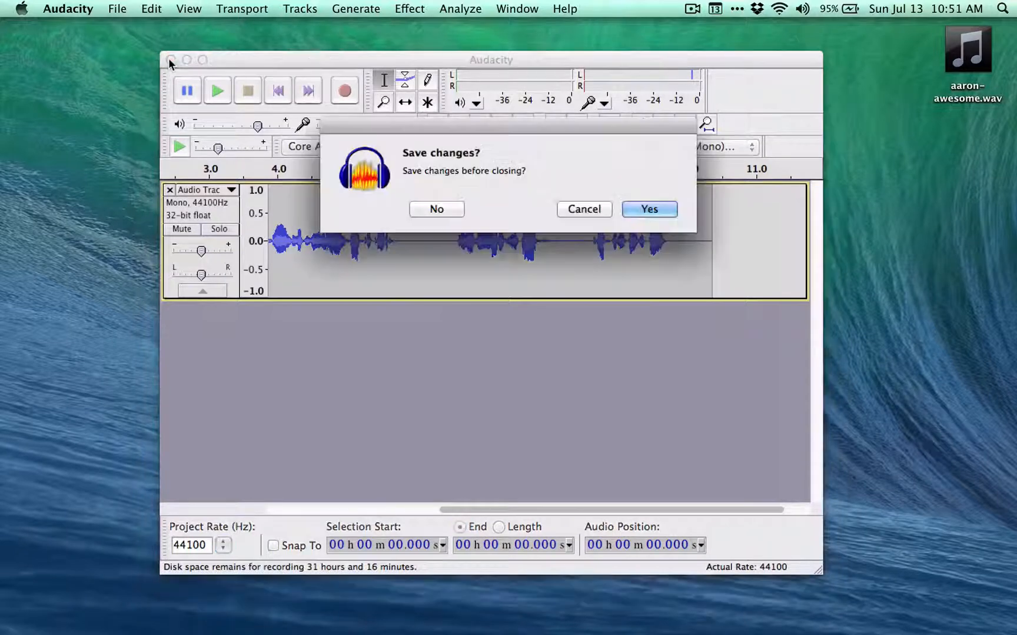
click(436, 208)
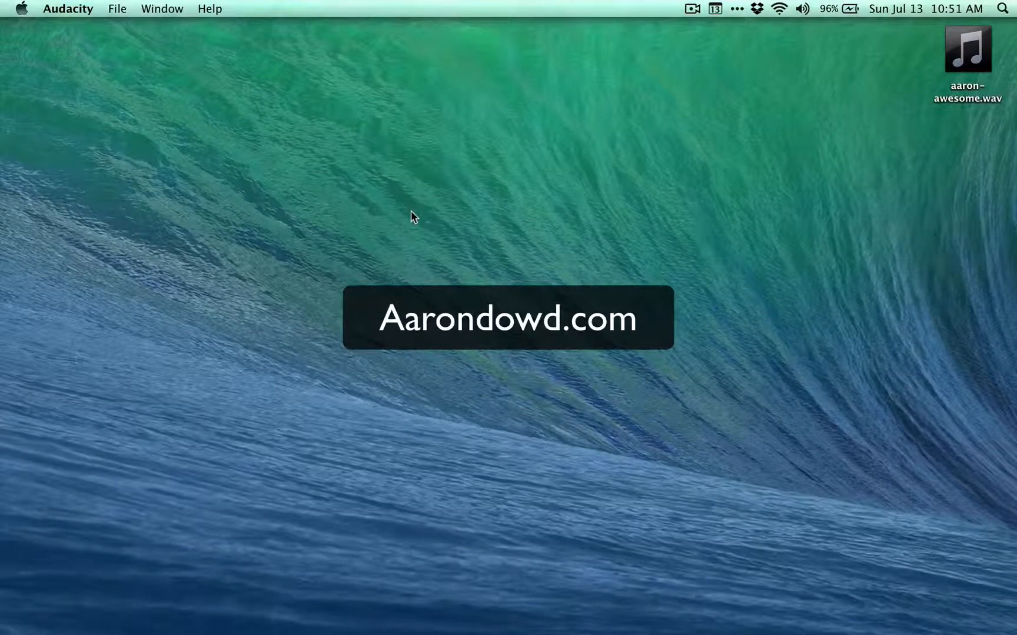
mouse_move(853, 18)
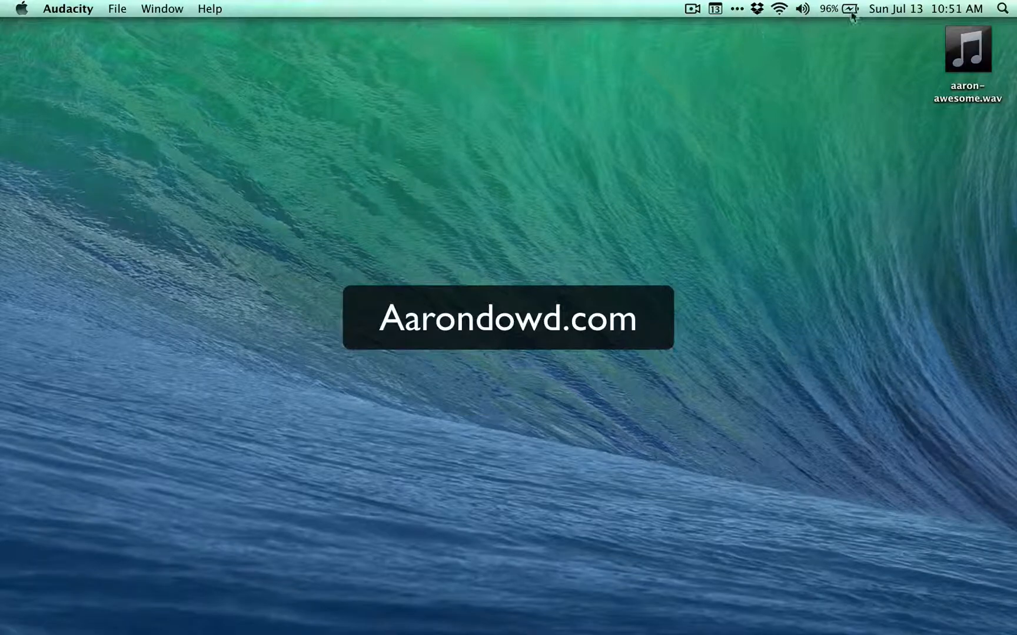